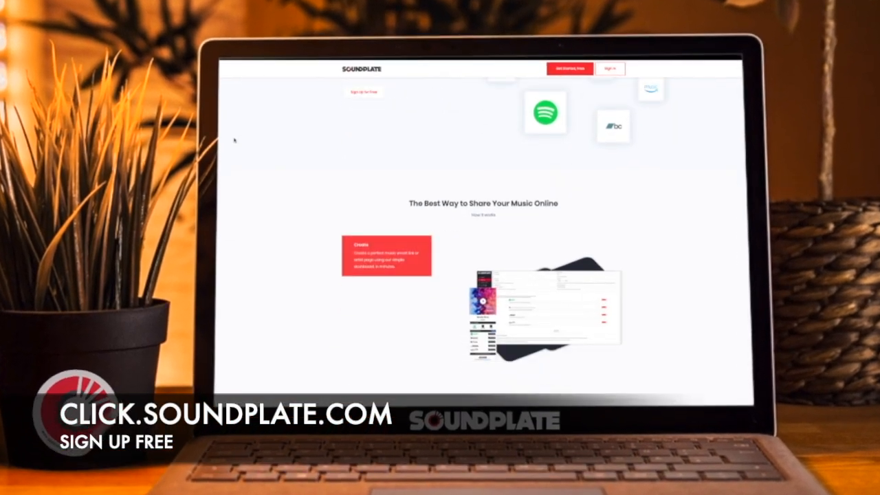
Scroll down the Soundplate homepage toward the Sign In entry point.
{"action": "scroll", "scroll_direction": "down", "scroll_amount": 3}
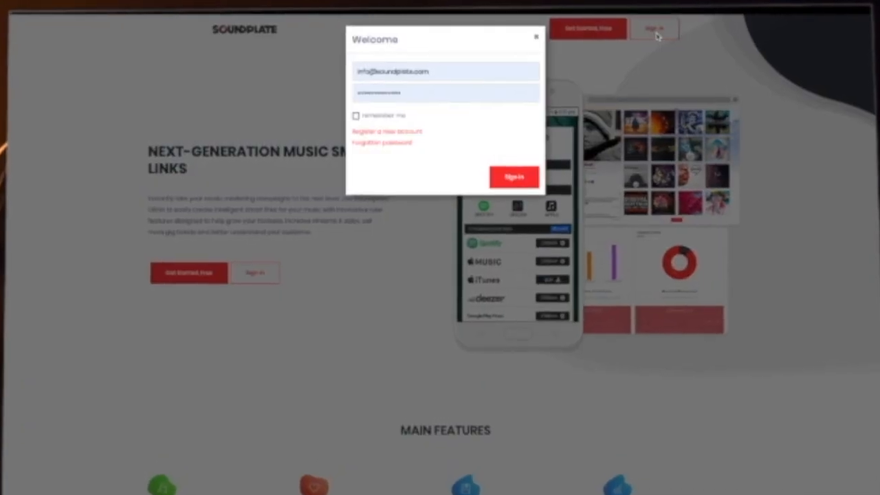
Sign in and start a new smart link from the red + button under My Links.
{"action": "left_click", "coordinate": [515, 176]}
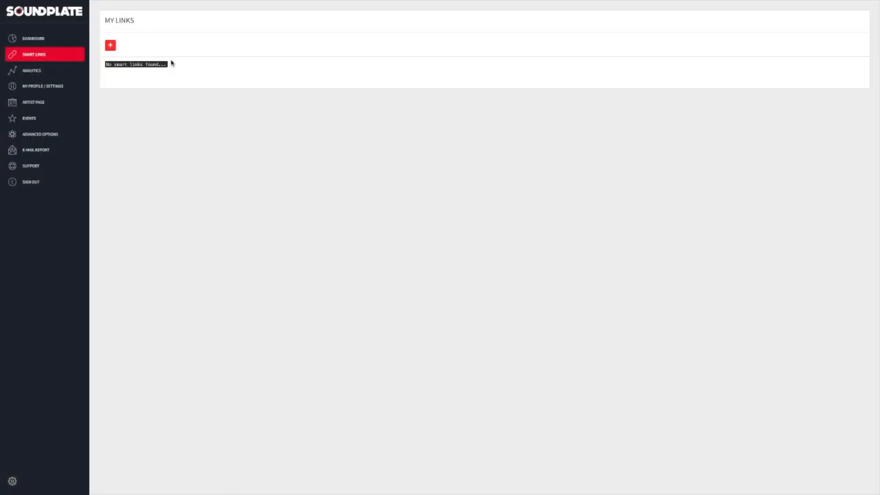
{"action": "left_click", "coordinate": [110, 45]}
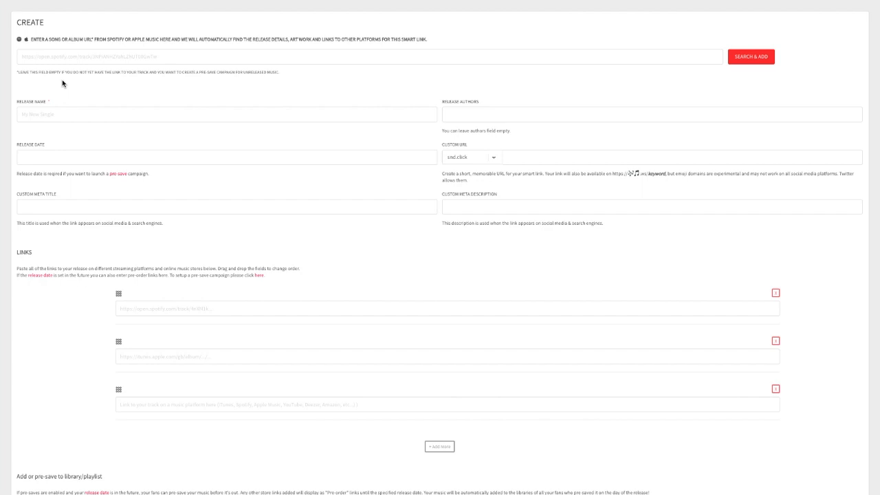
{"action": "mouse_move", "coordinate": [72, 52]}
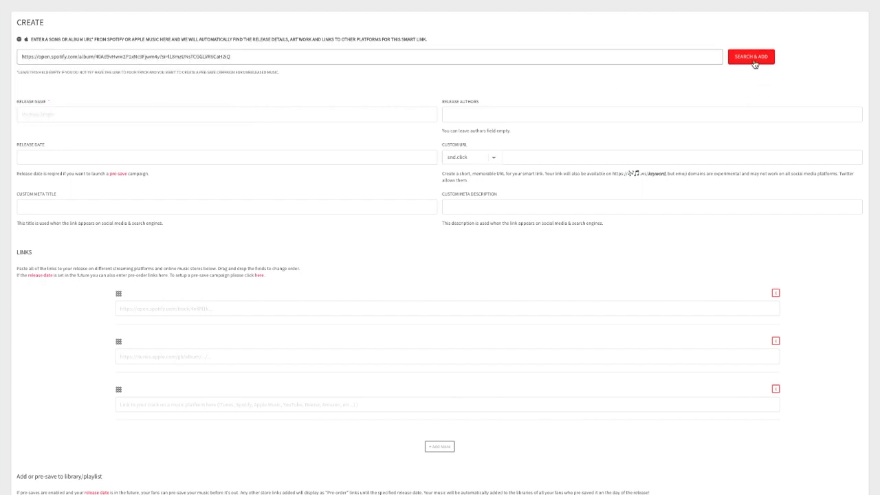
Fetch Beverly Blues by Opia via Search & Add and set the release date to 18/12/2019.
{"action": "left_click", "coordinate": [751, 57]}
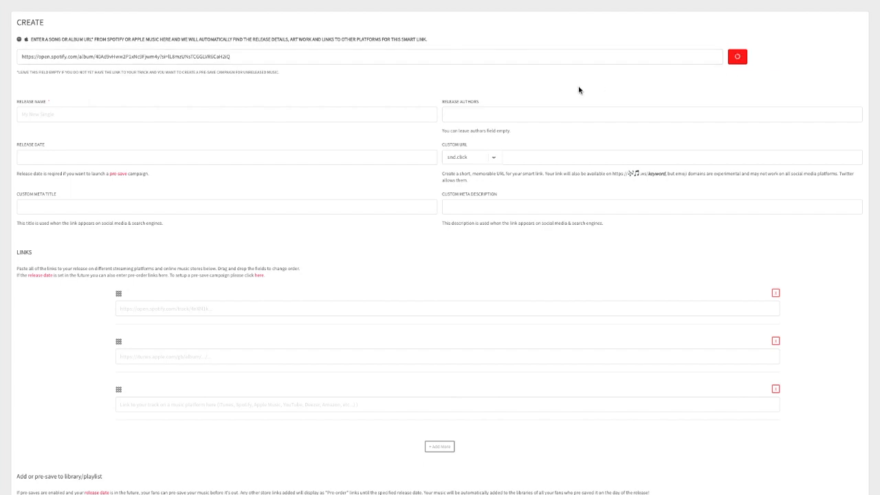
{"action": "left_click", "coordinate": [737, 57]}
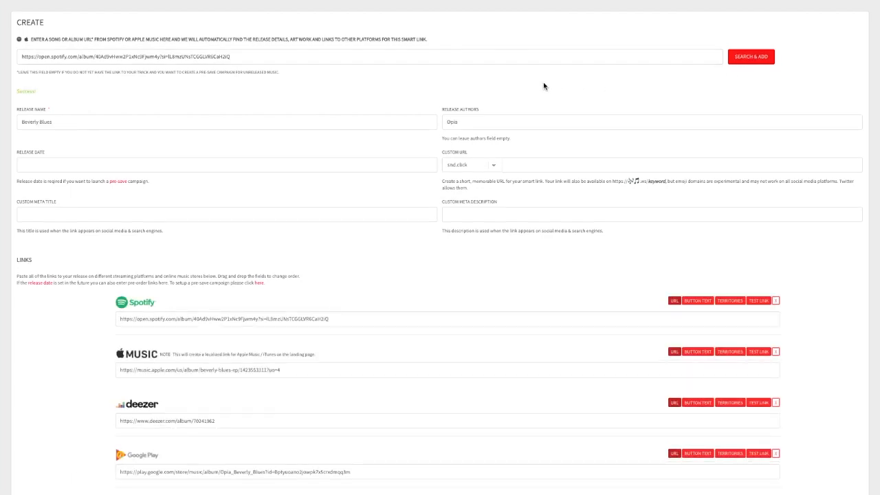
{"action": "mouse_move", "coordinate": [261, 143]}
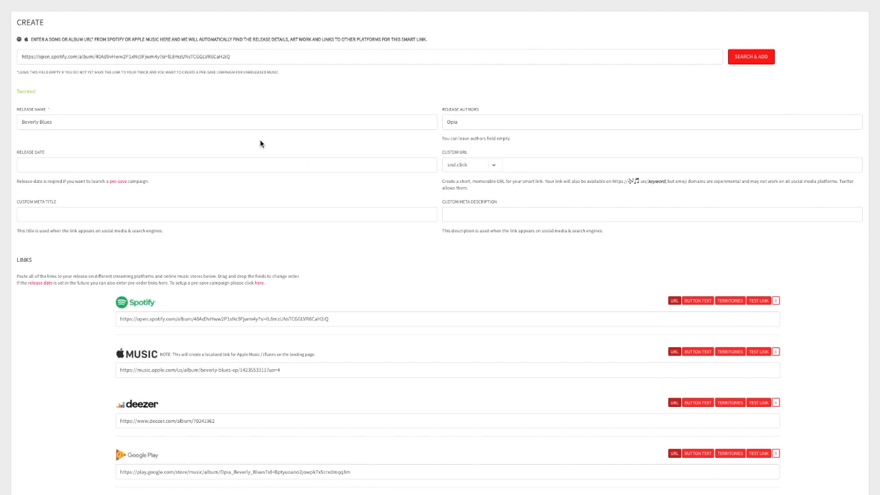
{"action": "mouse_move", "coordinate": [242, 129]}
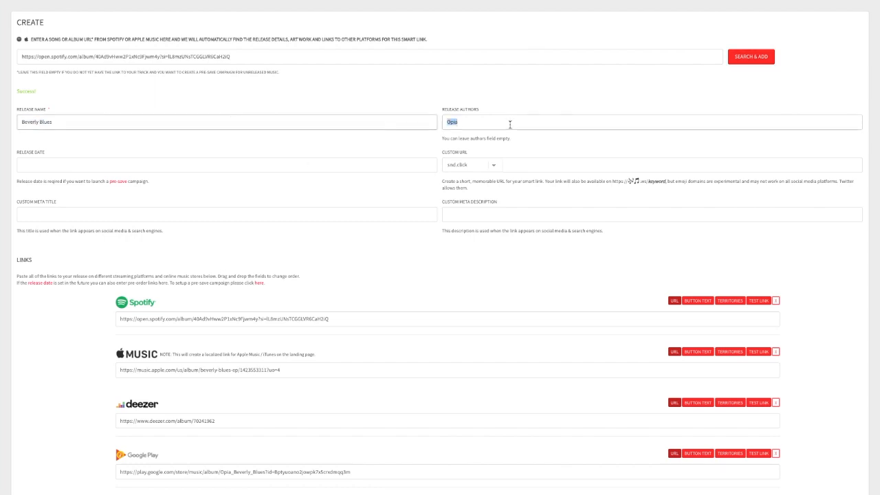
{"action": "left_click", "coordinate": [308, 144]}
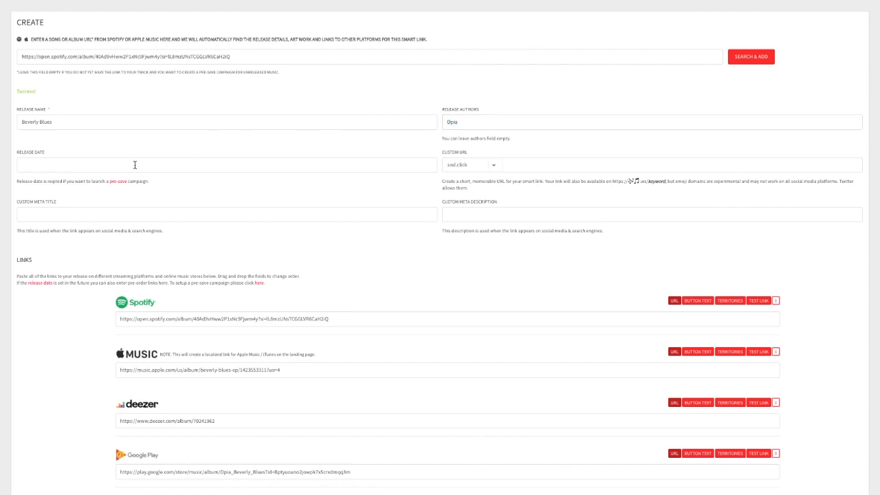
{"action": "type", "text": "18/12/2019"}
{"action": "type", "text": "asci"}
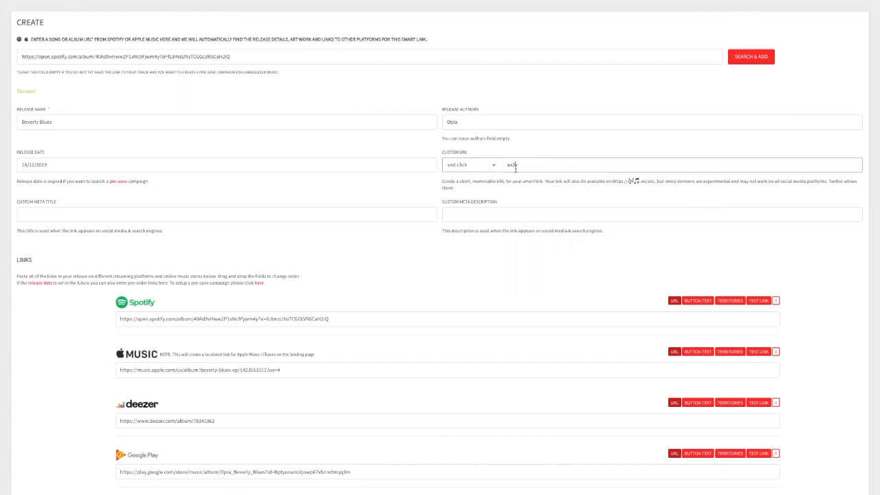
Reorder the store links, add Traxsource, and limit Yandex Music to Russian Federation.
{"action": "scroll", "scroll_direction": "down", "scroll_amount": 3}
{"action": "type", "text": "sdfgsdfhgf"}
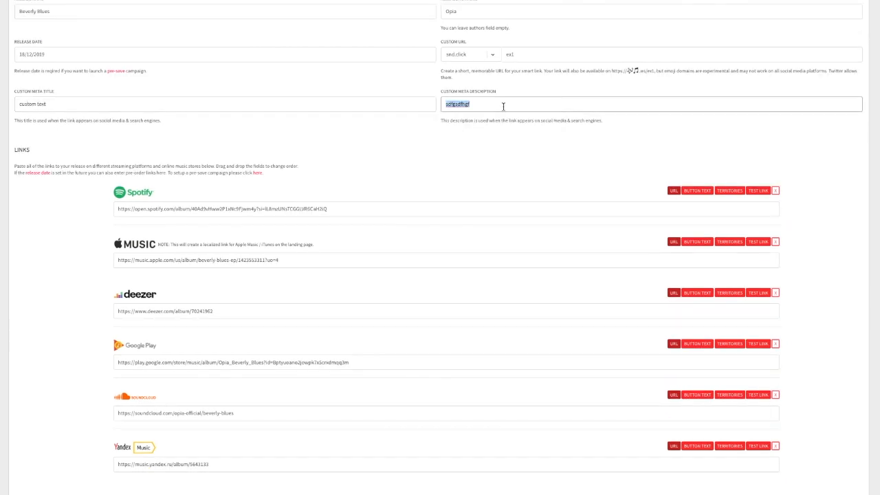
{"action": "scroll", "scroll_direction": "down", "scroll_amount": 3}
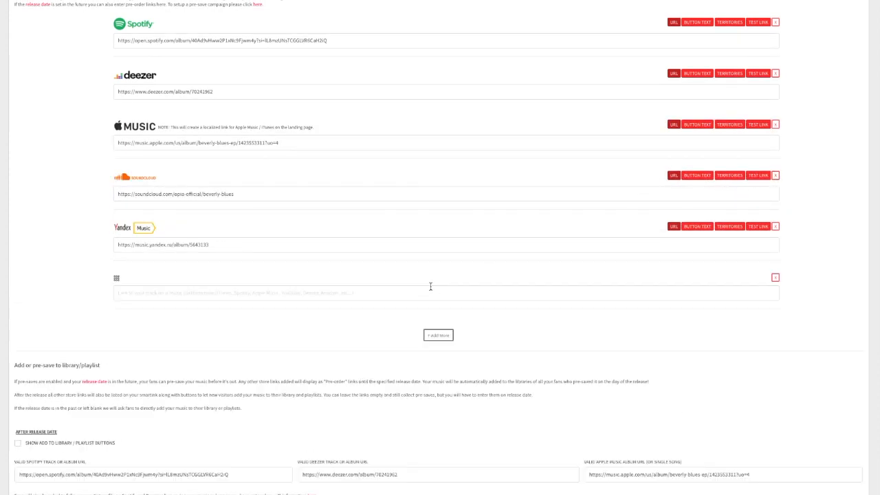
{"action": "mouse_move", "coordinate": [280, 313]}
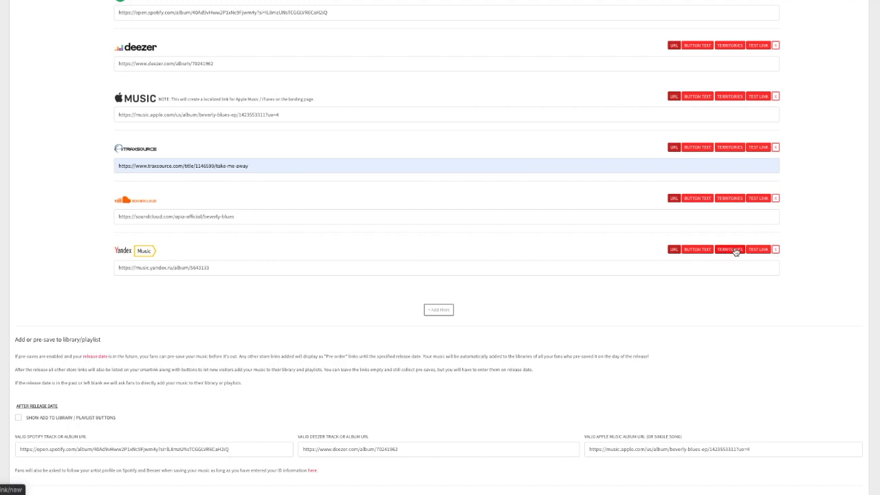
{"action": "left_click", "coordinate": [729, 248]}
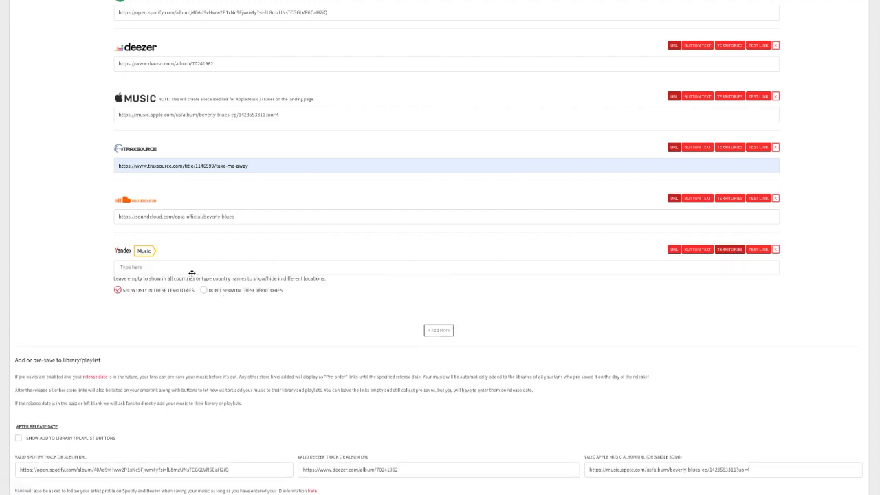
{"action": "type", "text": "russ"}
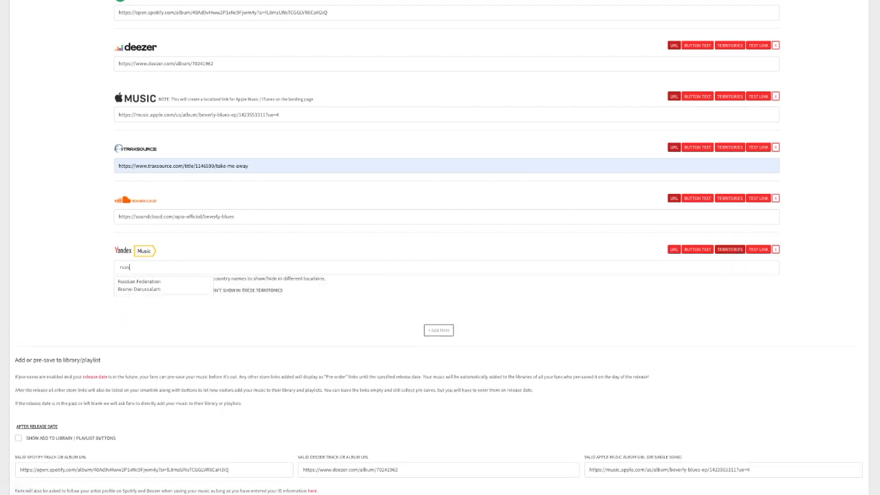
{"action": "left_click", "coordinate": [139, 281]}
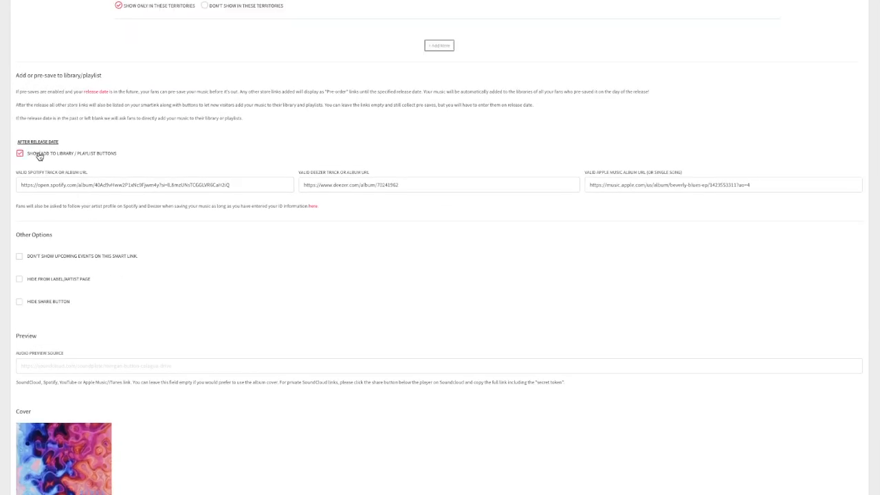
{"action": "mouse_move", "coordinate": [43, 157]}
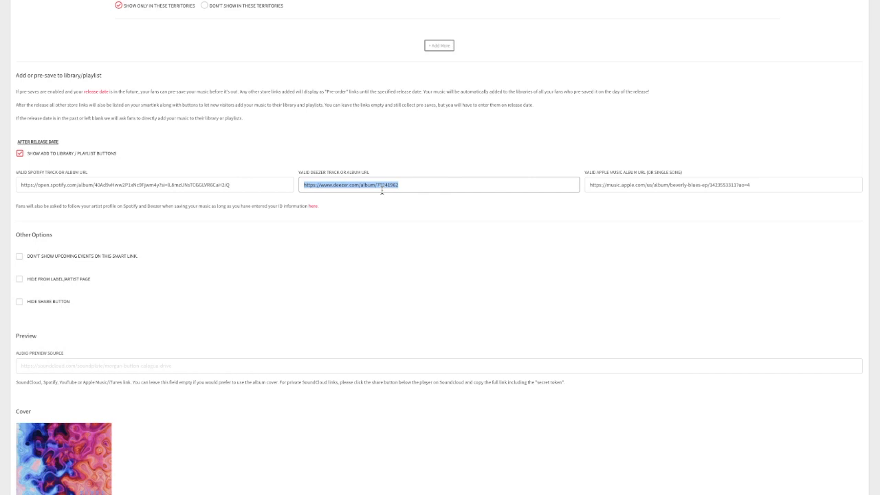
Replace the Deezer album link in the add-to-library section with the corrected URL.
{"action": "left_click", "coordinate": [723, 184]}
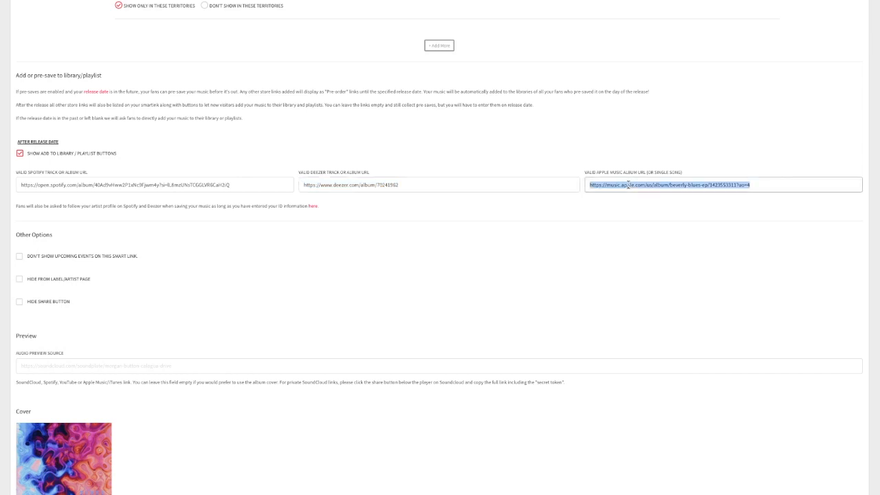
{"action": "mouse_move", "coordinate": [160, 184]}
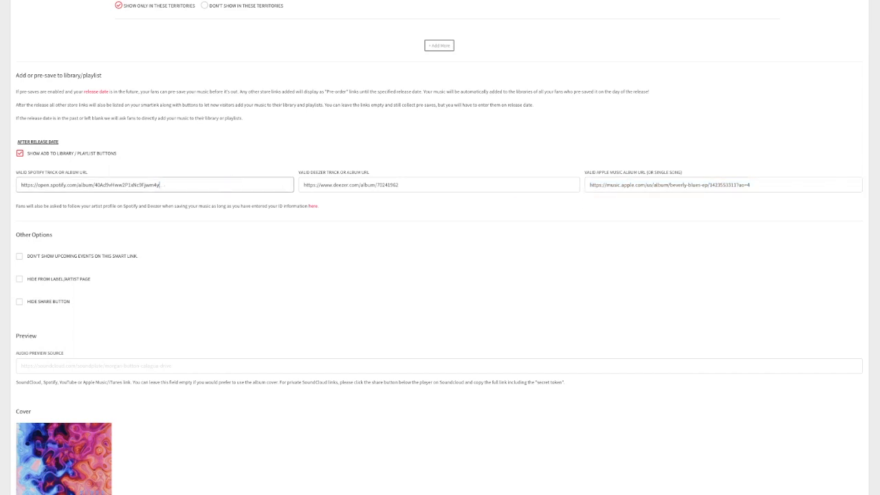
Add a Spotify URL as Audio Preview Source and save the Beverly Blues smart link.
{"action": "scroll", "scroll_direction": "down", "scroll_amount": 3}
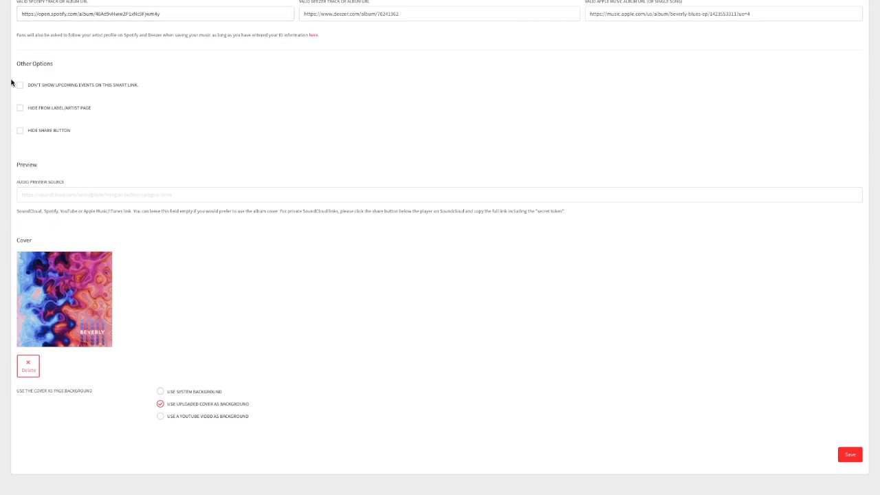
{"action": "mouse_move", "coordinate": [146, 140]}
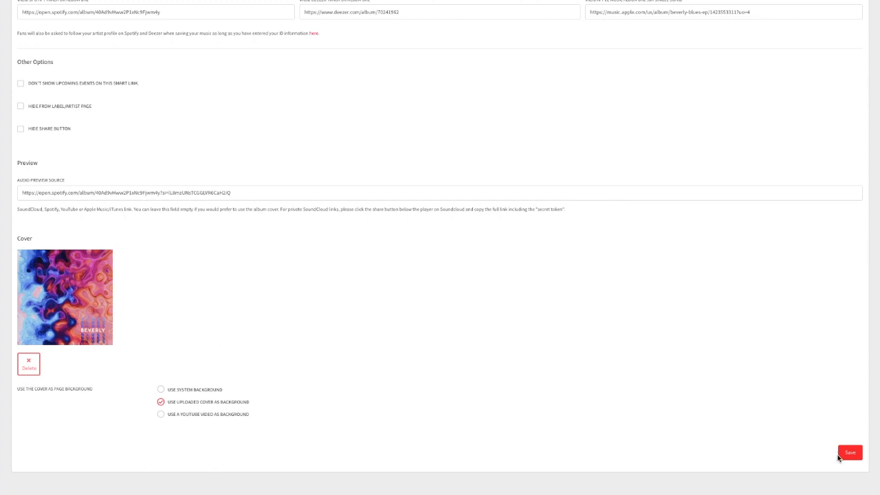
{"action": "left_click", "coordinate": [850, 452]}
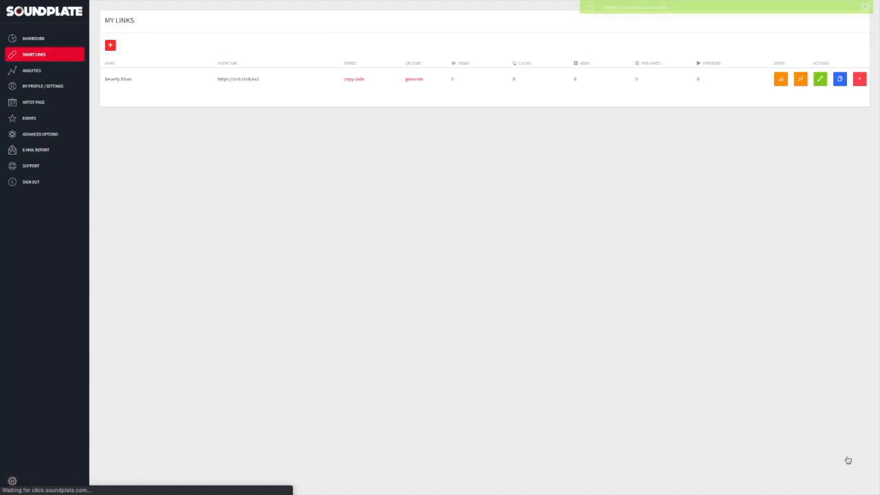
Preview the public Beverly Blues landing page, then switch to its Analytics dashboard.
{"action": "left_click", "coordinate": [839, 78]}
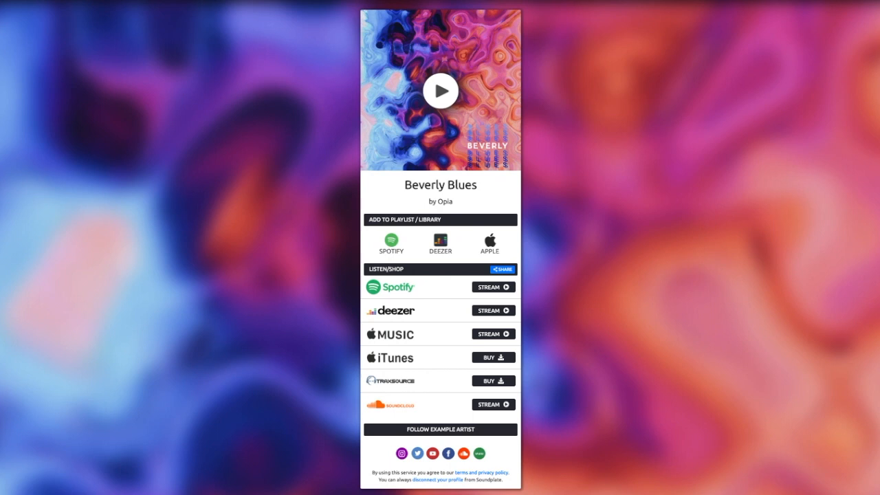
{"action": "mouse_move", "coordinate": [281, 161]}
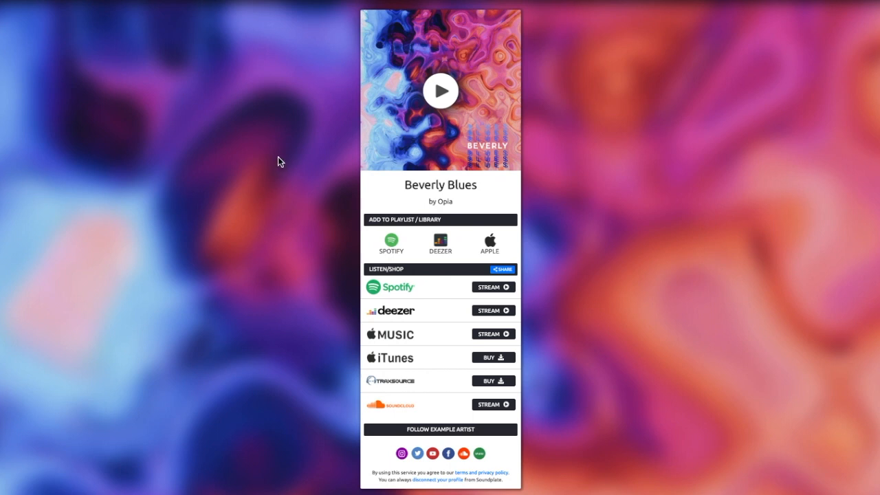
{"action": "left_click", "coordinate": [440, 90]}
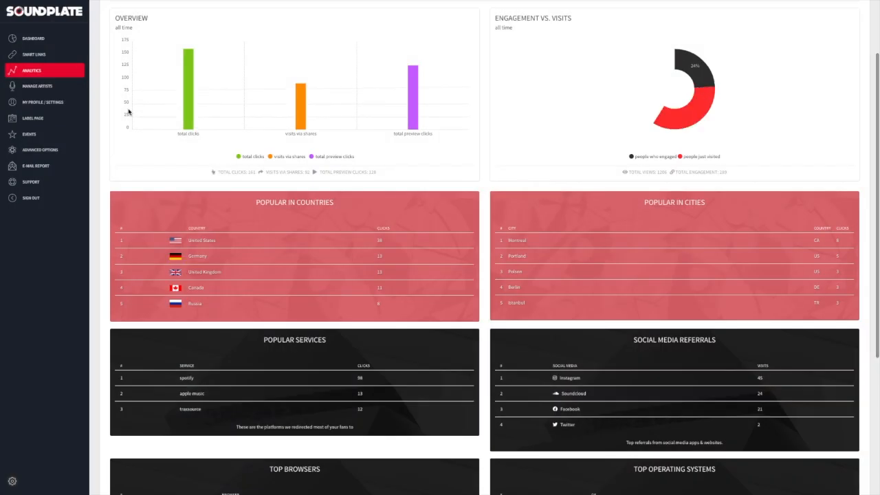
{"action": "scroll", "scroll_direction": "down", "scroll_amount": 3}
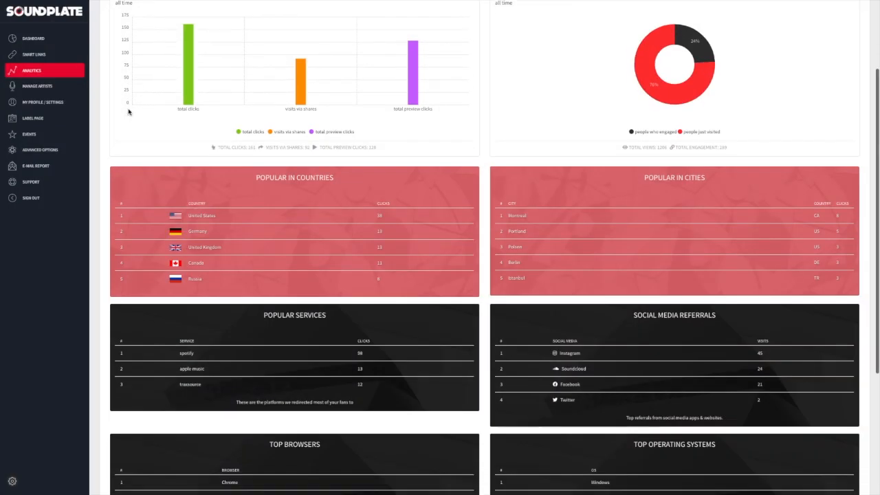
{"action": "scroll", "scroll_direction": "down", "scroll_amount": 3}
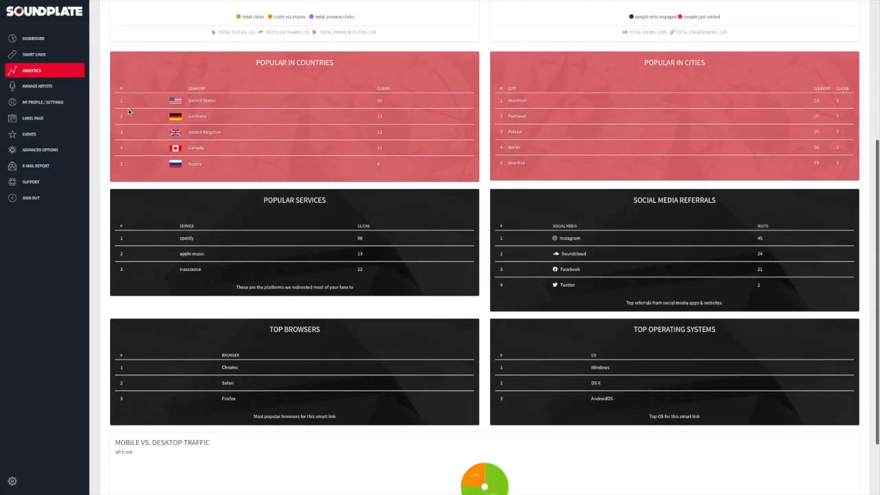
{"action": "scroll", "scroll_direction": "down", "scroll_amount": 3}
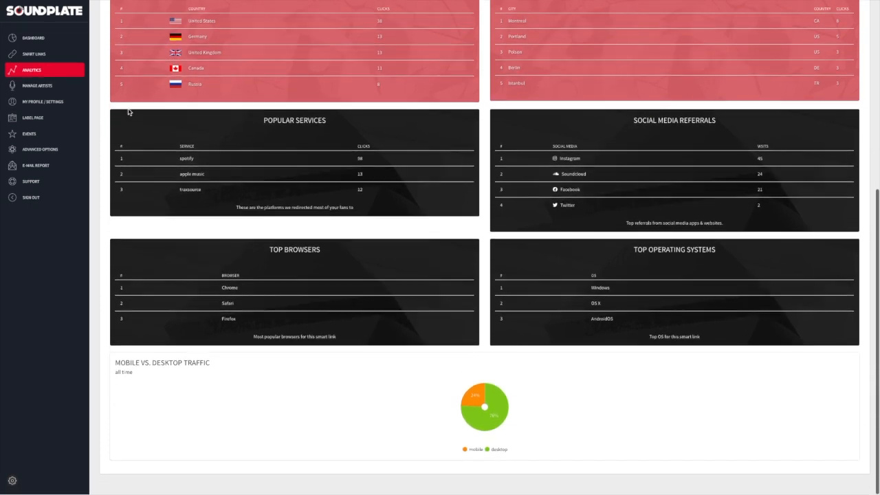